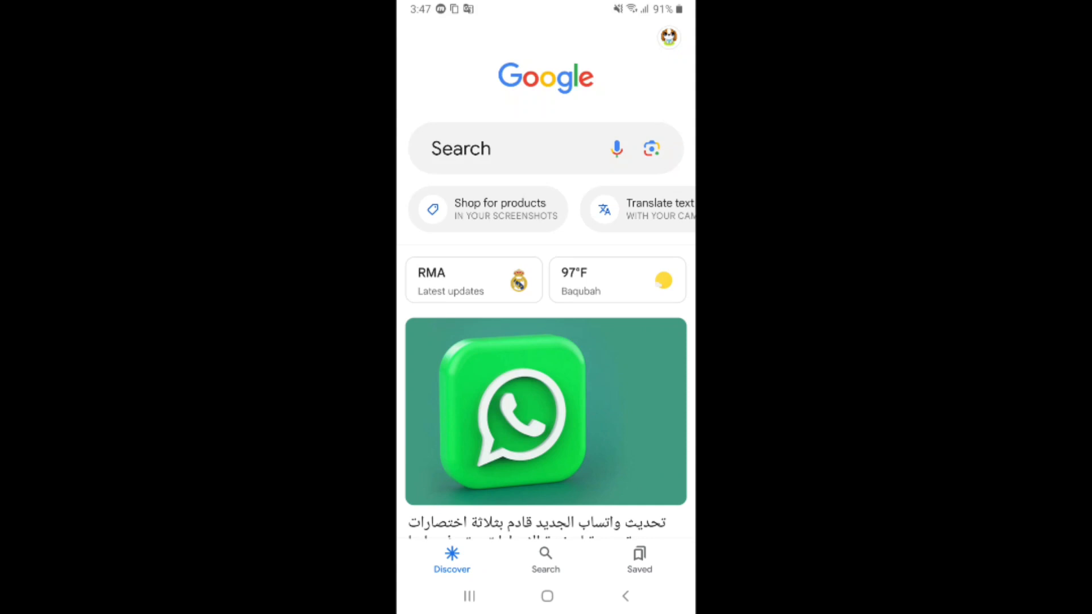
Bring up the account menu from the profile picture over the Discover feed
{"action": "scroll", "scroll_direction": "down", "scroll_amount": 3}
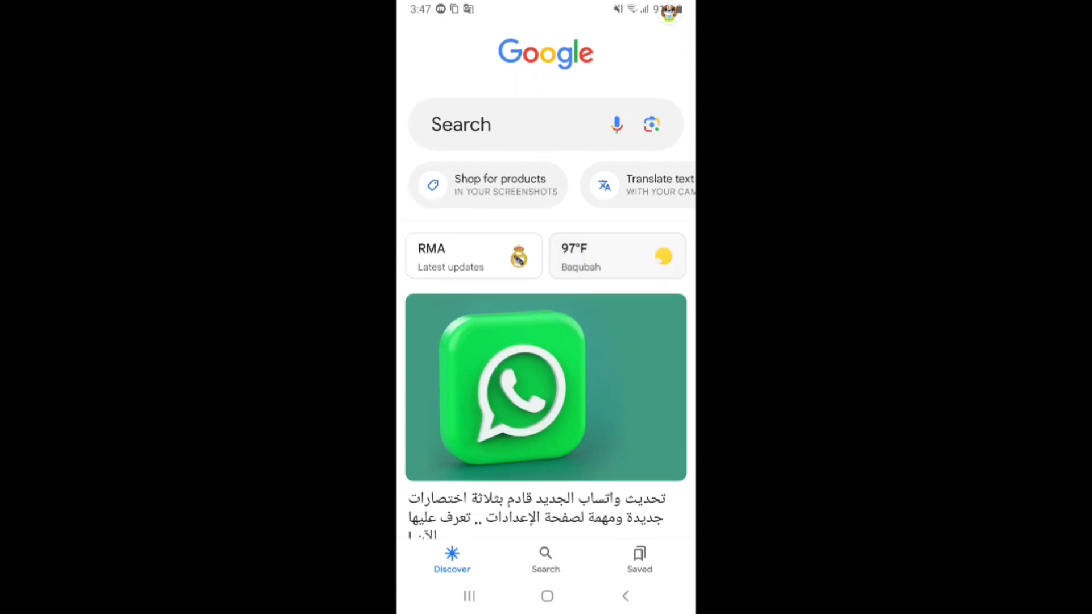
{"action": "scroll", "scroll_direction": "down", "scroll_amount": 3}
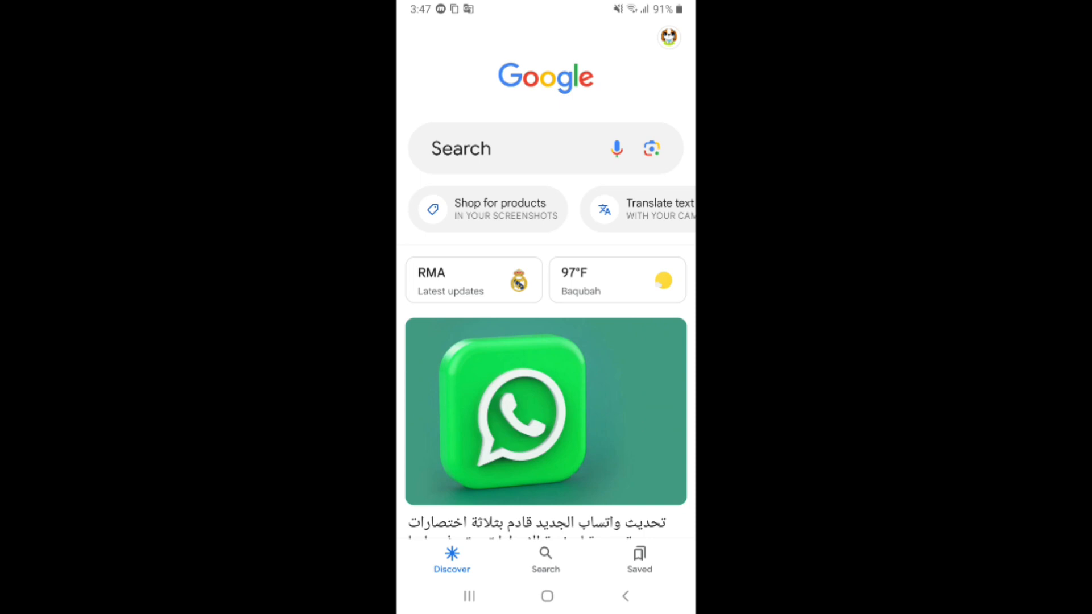
{"action": "left_click", "coordinate": [667, 36]}
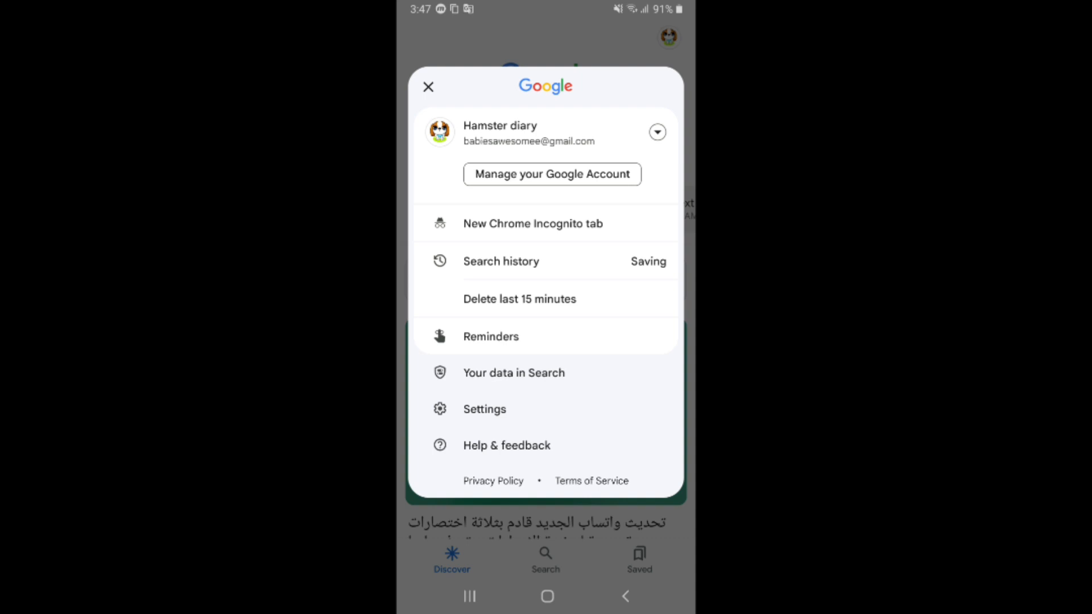
Reach My Google Activity through Manage your Google Account and Data & privacy
{"action": "left_click", "coordinate": [551, 174]}
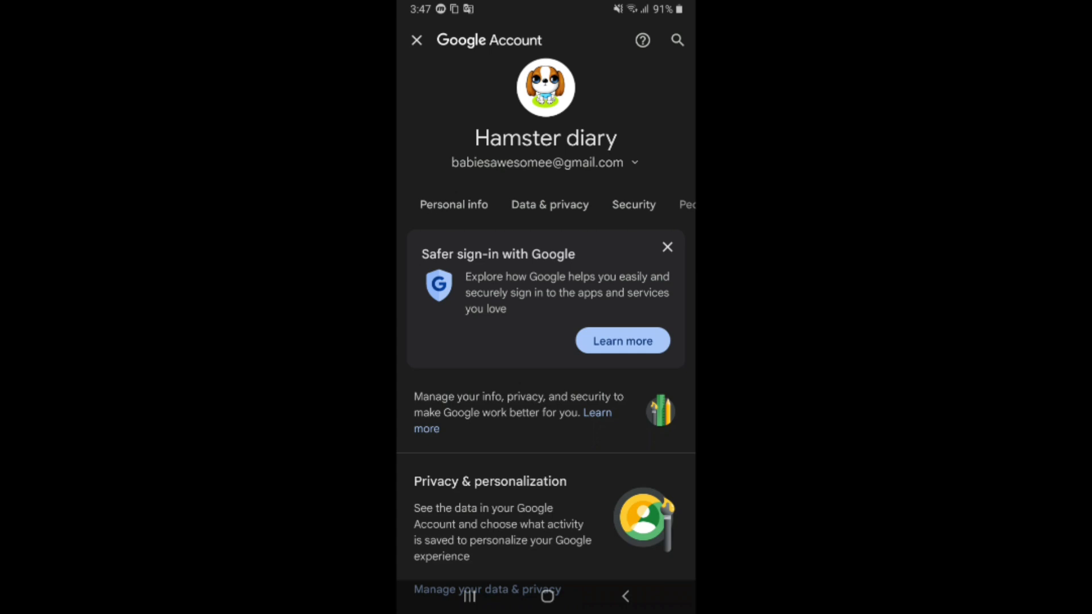
{"action": "left_click", "coordinate": [549, 204]}
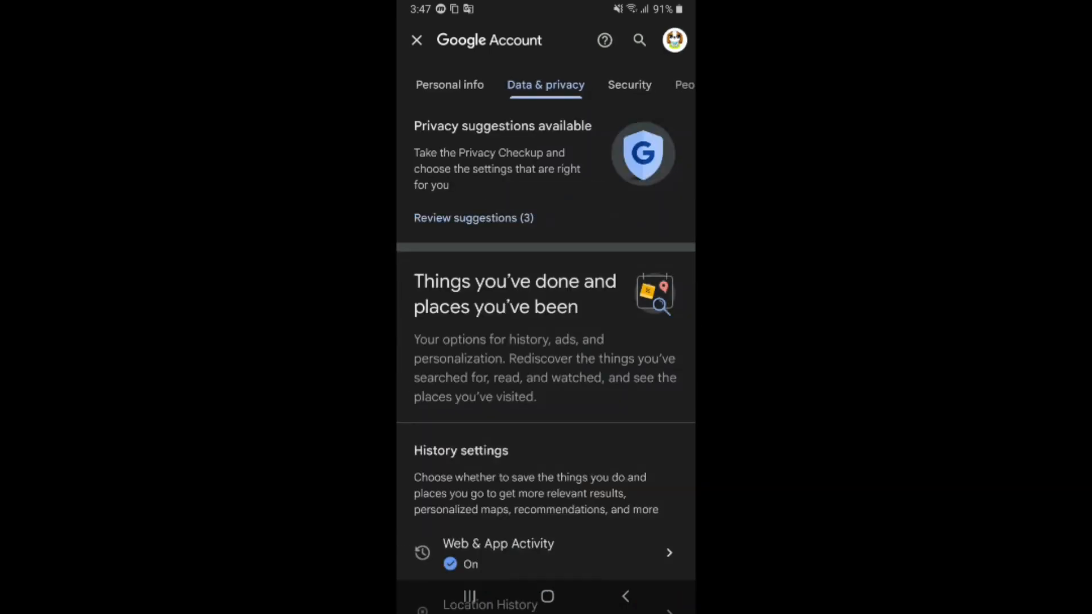
{"action": "scroll", "scroll_direction": "down", "scroll_amount": 3}
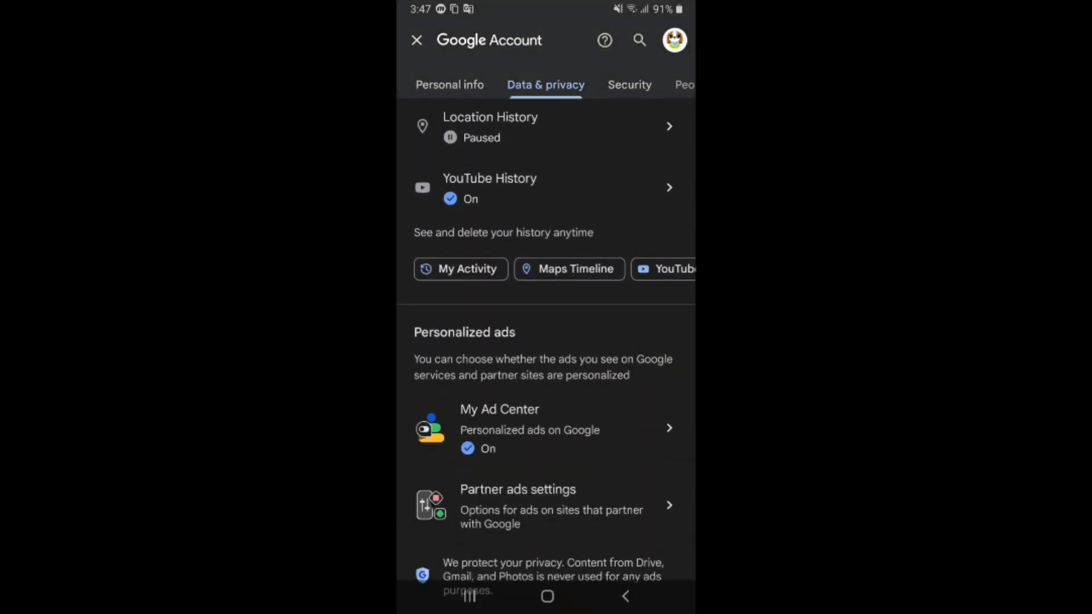
{"action": "scroll", "scroll_direction": "down", "scroll_amount": 3}
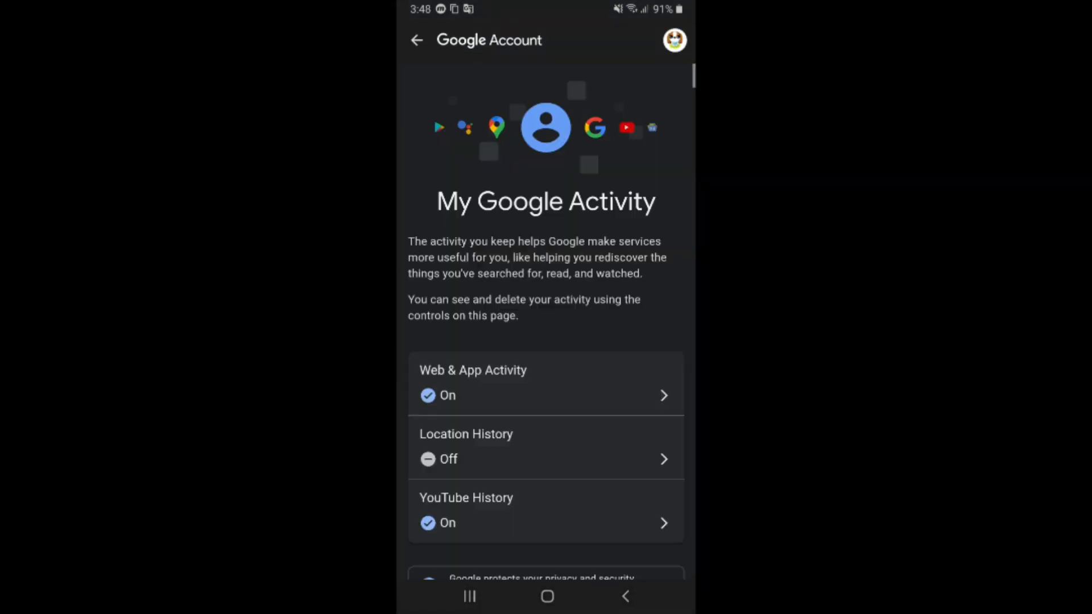
Show the Delete dropdown choices next to Filter by date & product
{"action": "scroll", "scroll_direction": "down", "scroll_amount": 3}
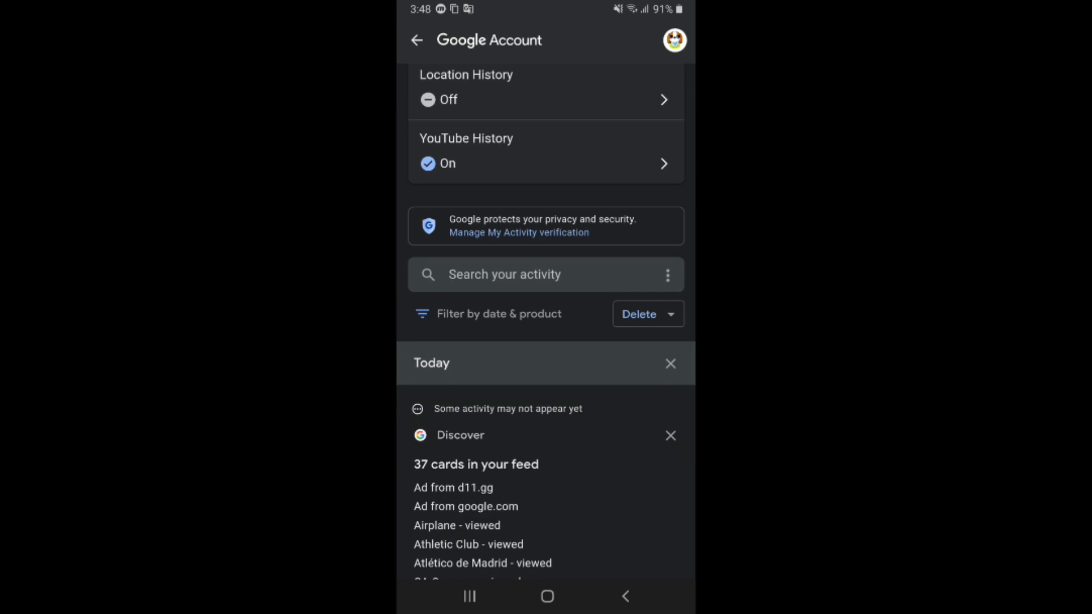
{"action": "scroll", "scroll_direction": "down", "scroll_amount": 3}
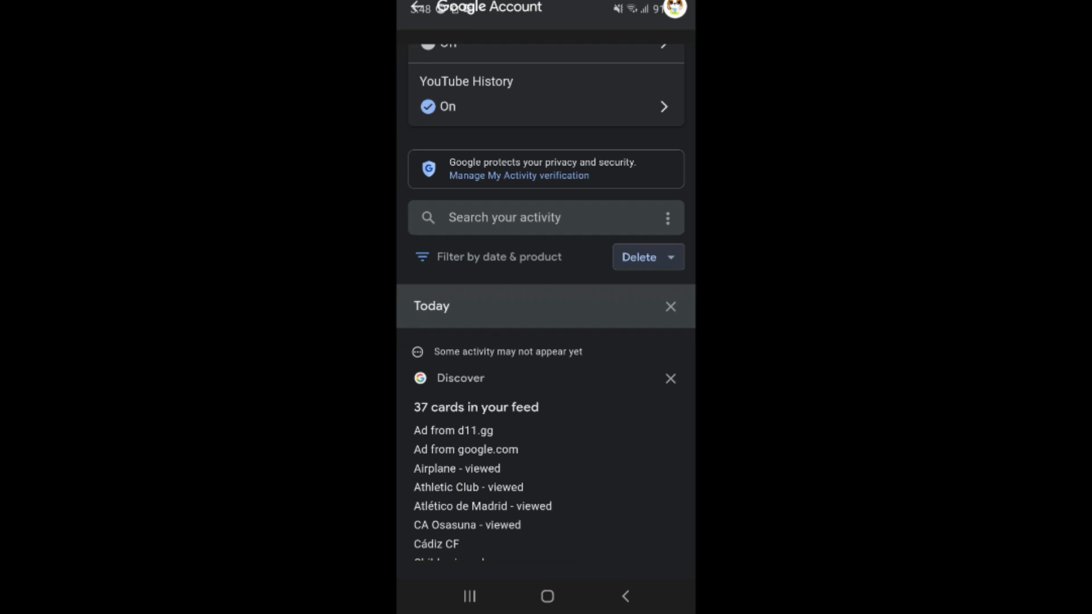
{"action": "left_click", "coordinate": [638, 257]}
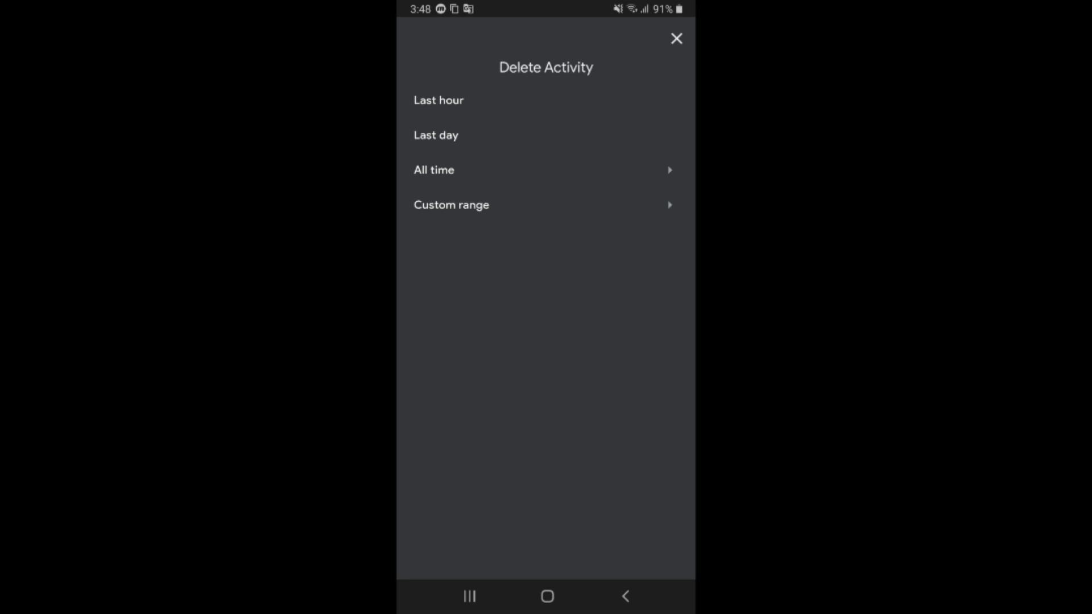
Choose All time as the deletion range, listing all 11 products checked
{"action": "left_click", "coordinate": [451, 204]}
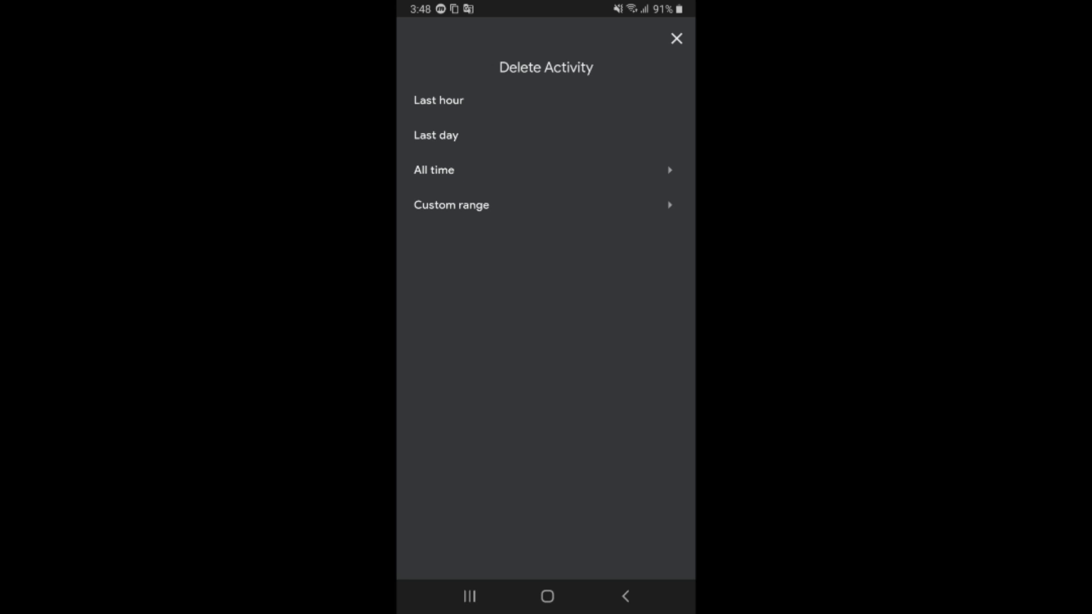
{"action": "left_click", "coordinate": [434, 169]}
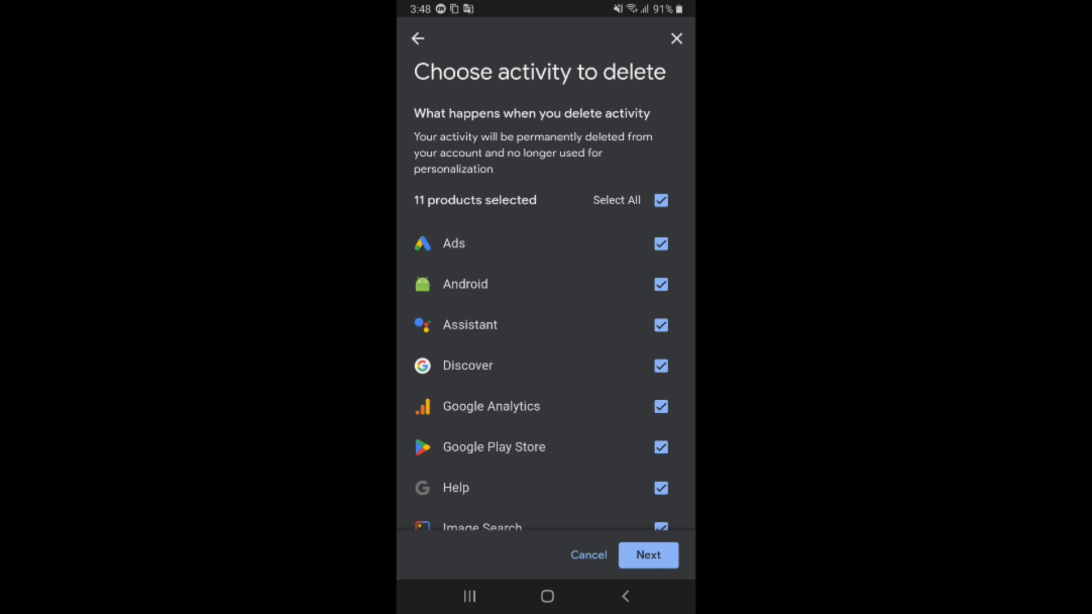
Keep Select All checked and continue with Next to the confirmation screen
{"action": "scroll", "scroll_direction": "down", "scroll_amount": 3}
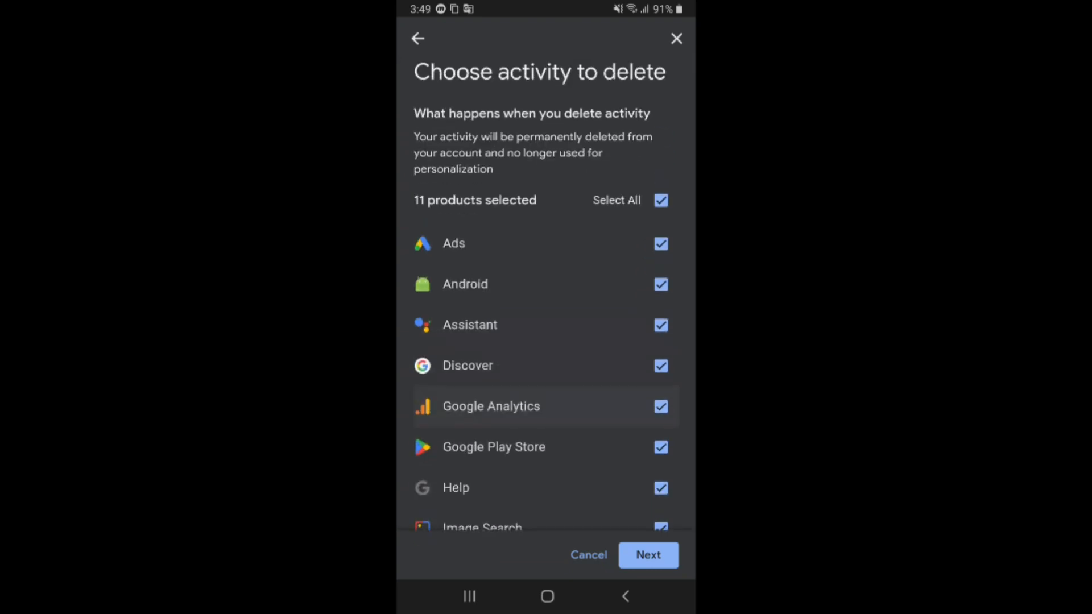
{"action": "left_click", "coordinate": [647, 555]}
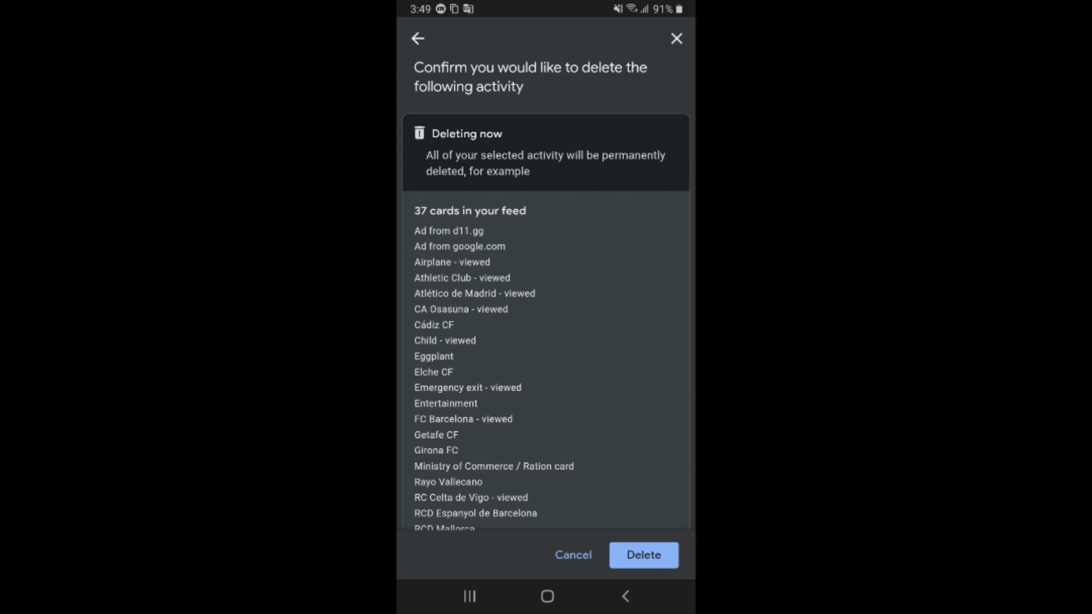
{"action": "scroll", "scroll_direction": "down", "scroll_amount": 3}
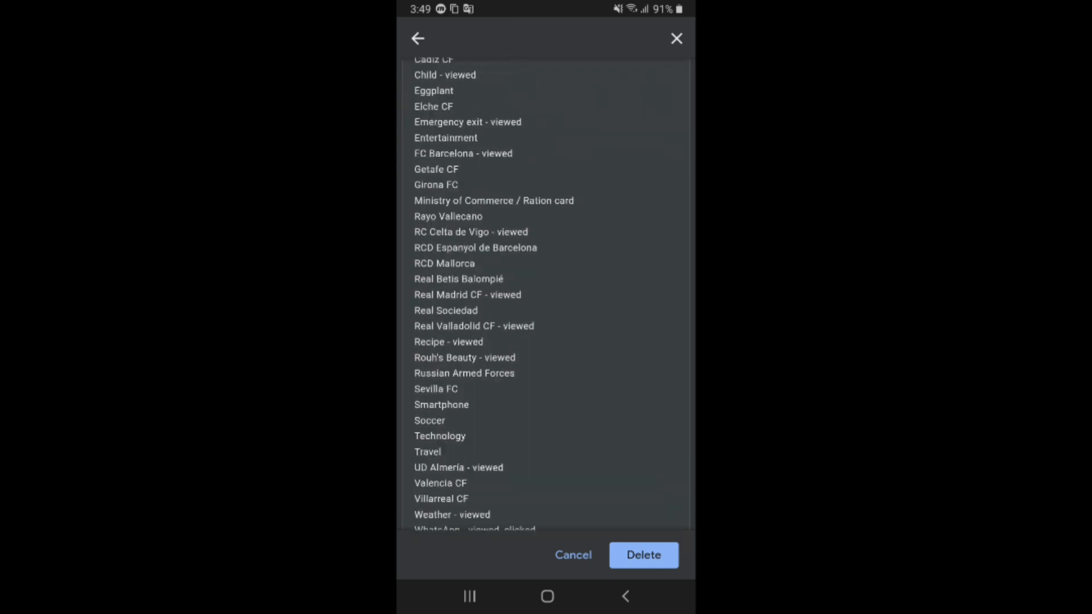
{"action": "scroll", "scroll_direction": "down", "scroll_amount": 3}
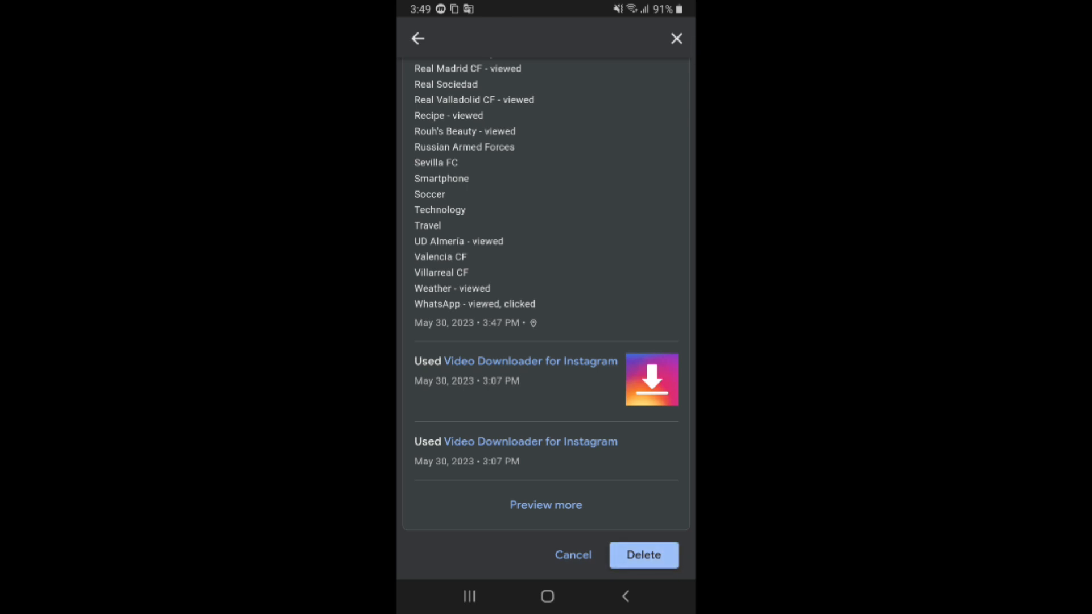
{"action": "left_click", "coordinate": [641, 555]}
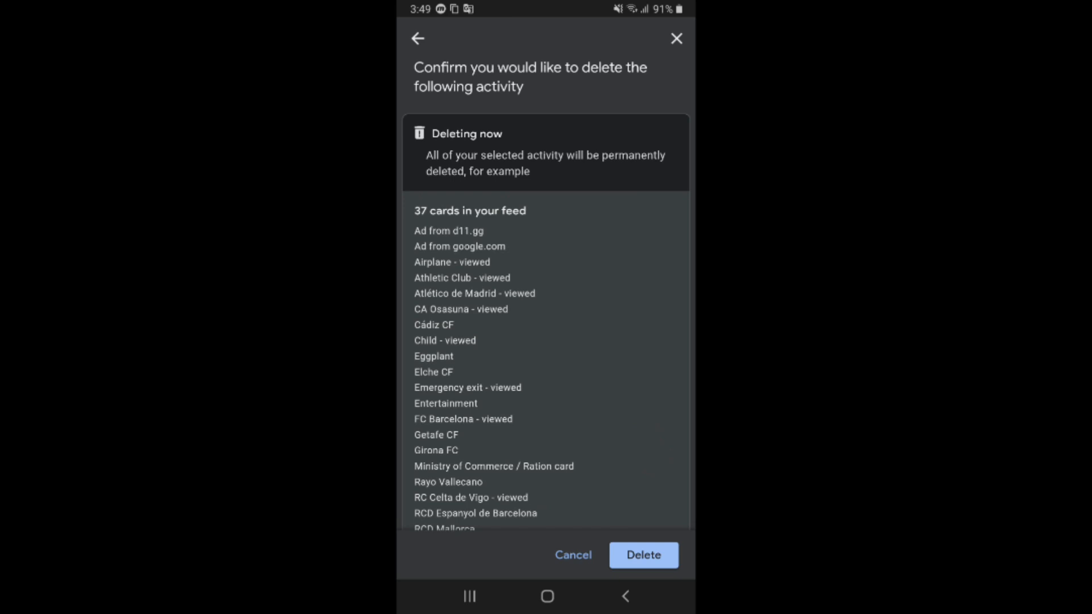